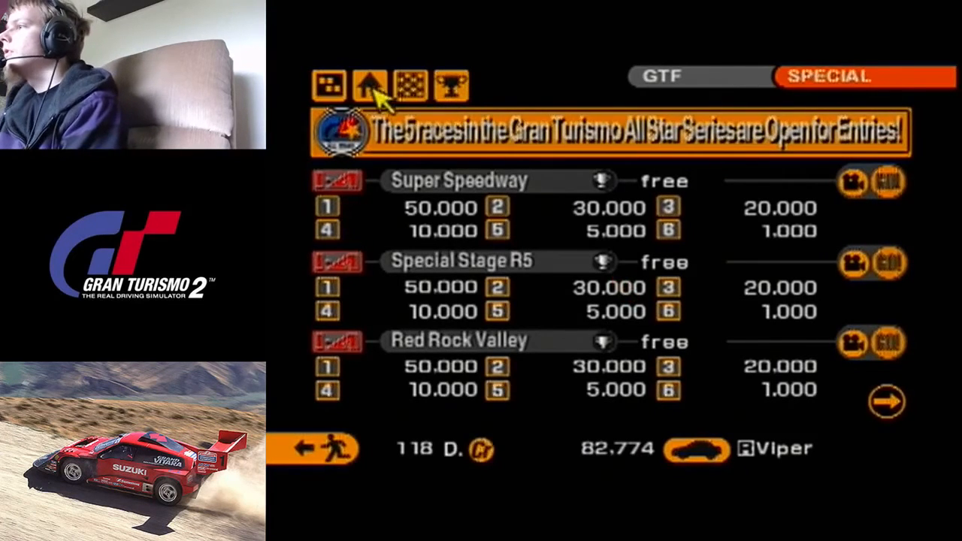
From the home screen's Garage, make Mine's R34 Skyline GT-R(J) the active car
left_click(390, 85)
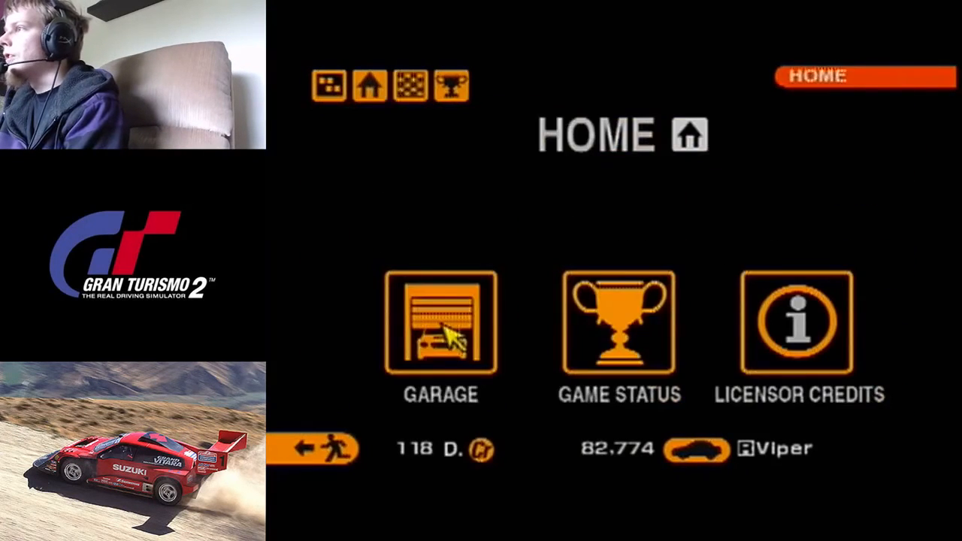
left_click(439, 326)
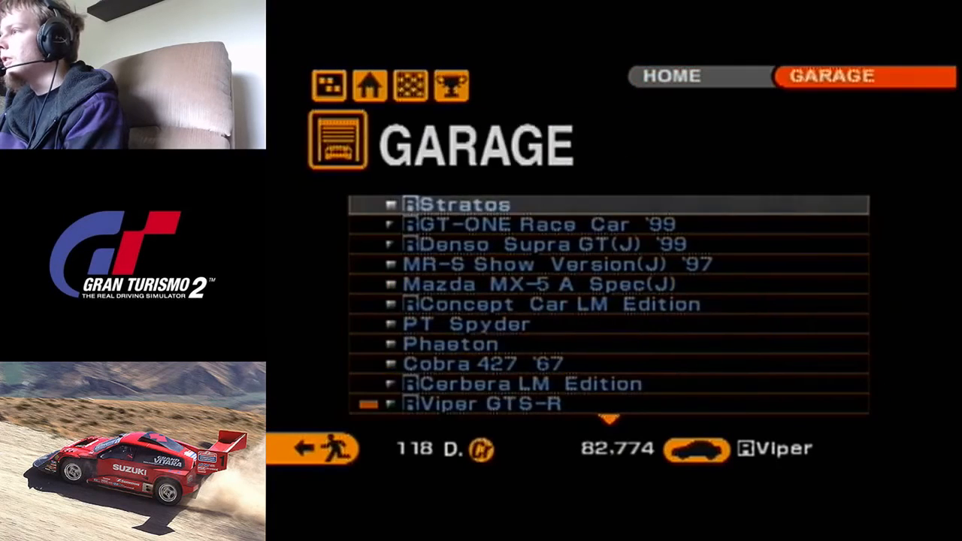
scroll("down", 3)
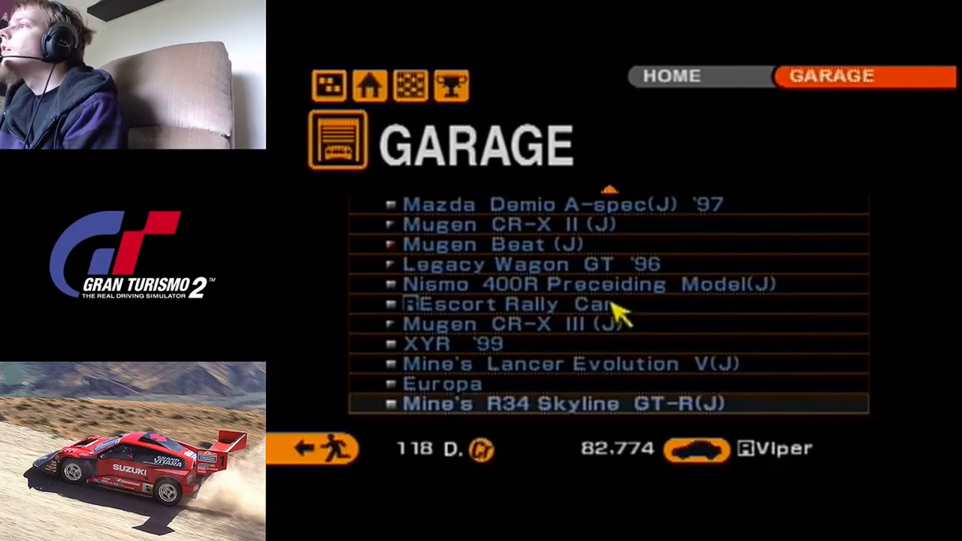
left_click(562, 404)
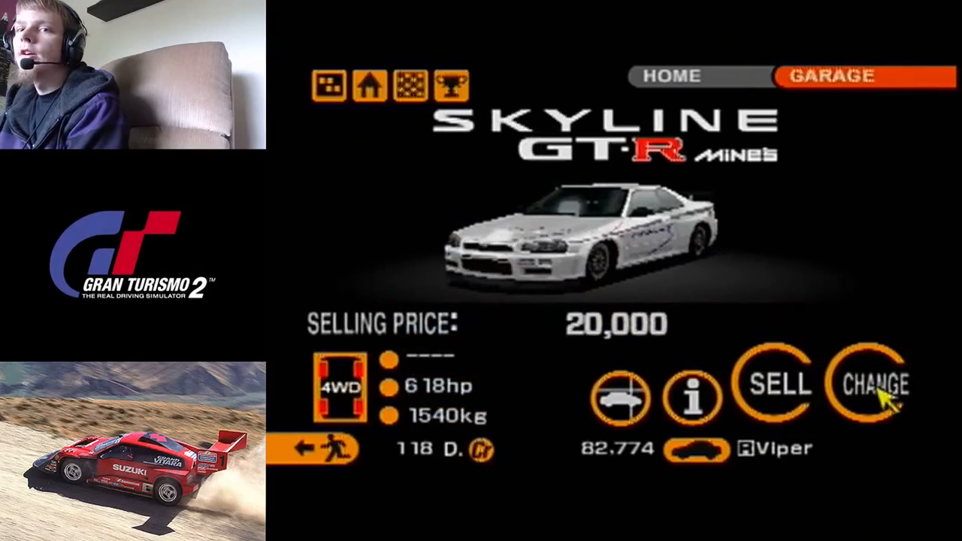
left_click(871, 400)
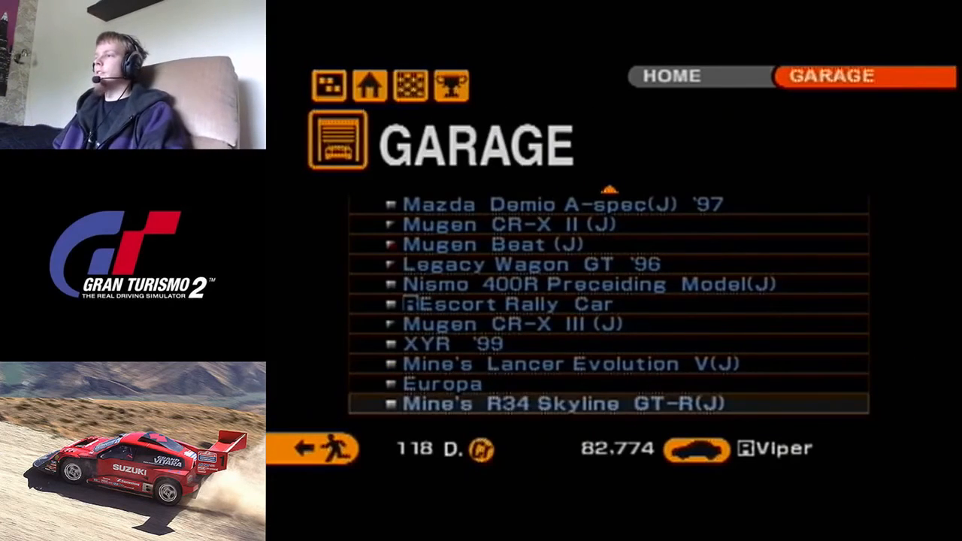